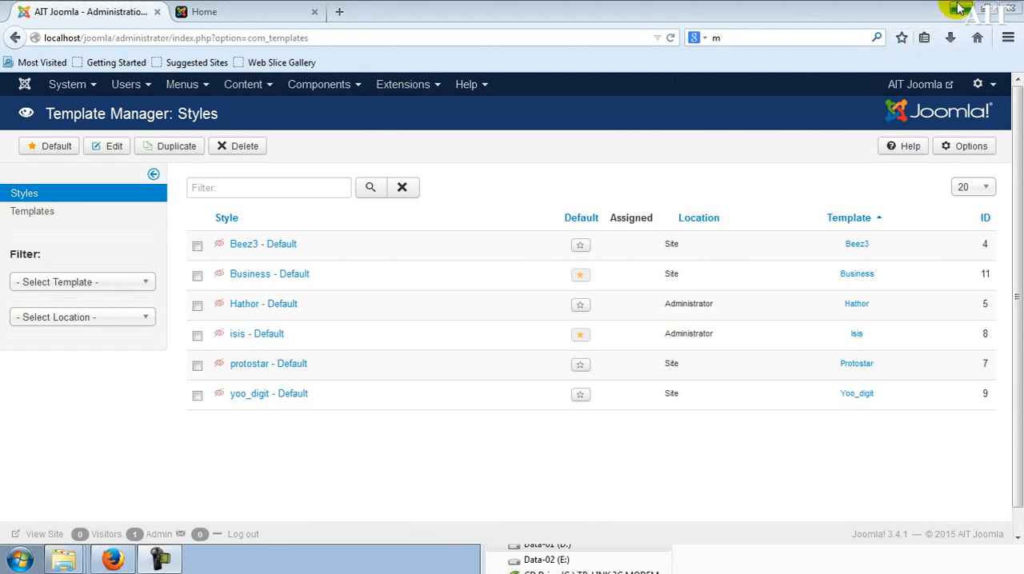
mouse_move(364, 547)
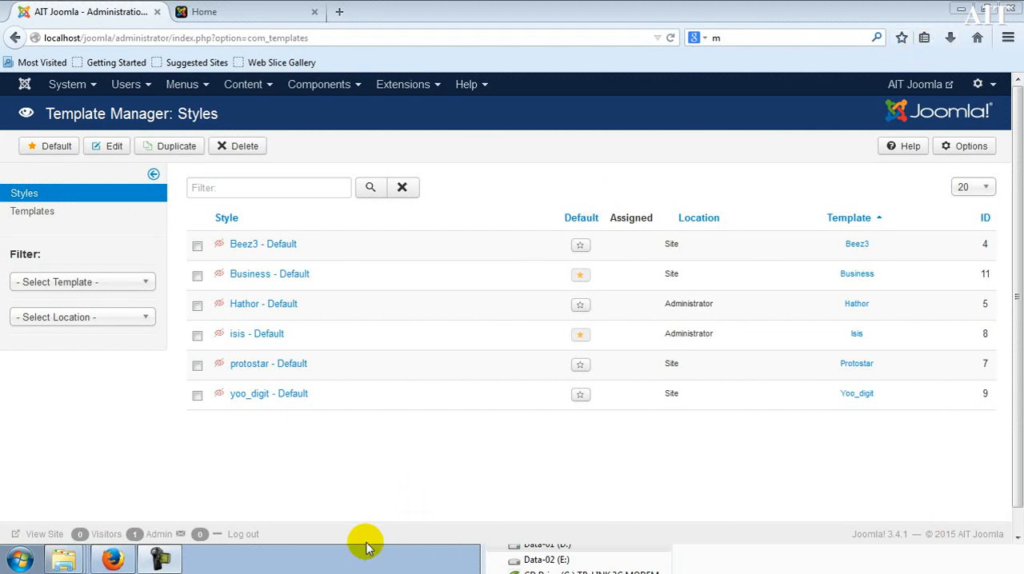
- Open a folder window from the taskbar and close it, returning to Template Manager
left_click(63, 558)
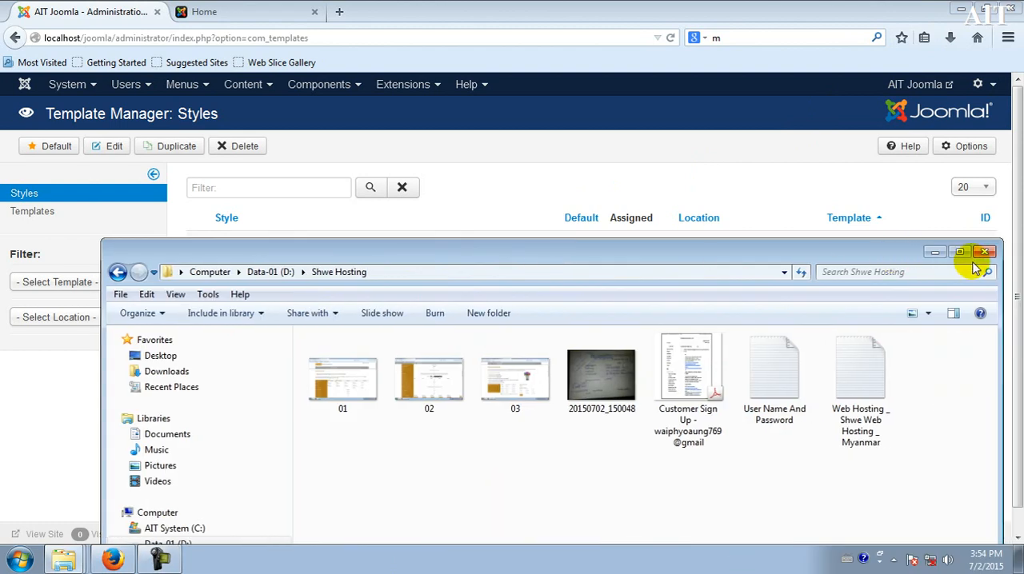
left_click(987, 251)
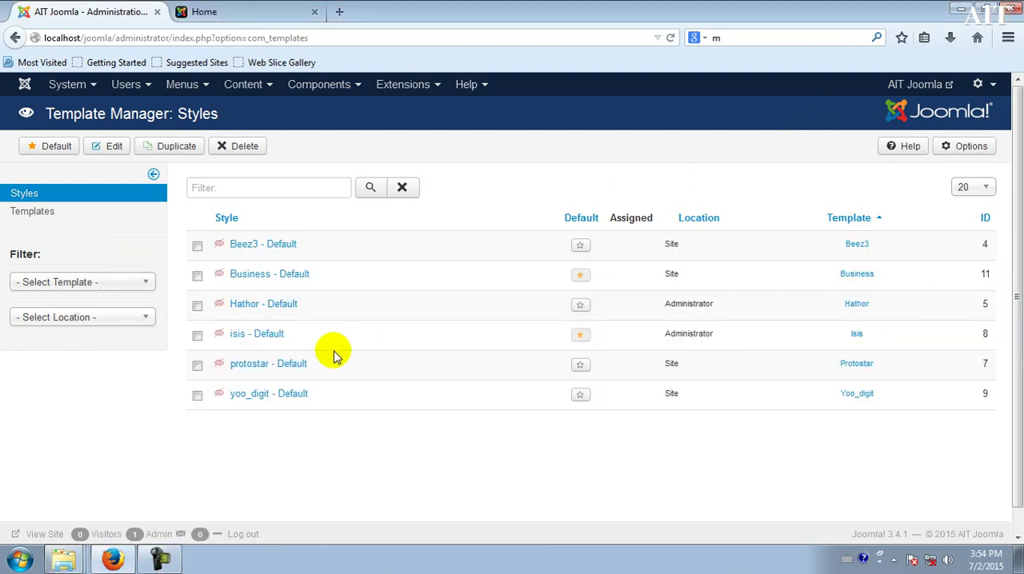
mouse_move(229, 255)
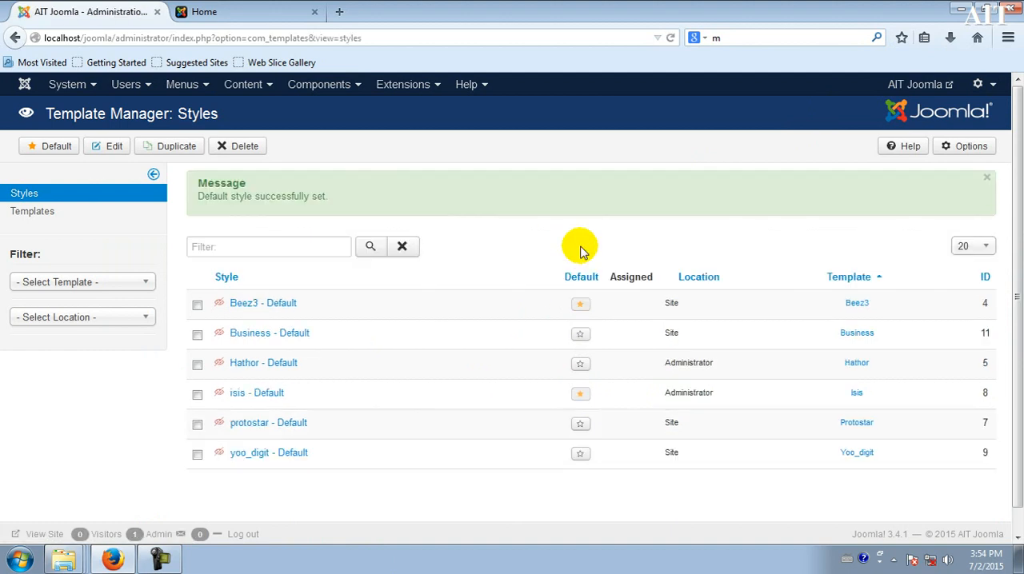
left_click(203, 16)
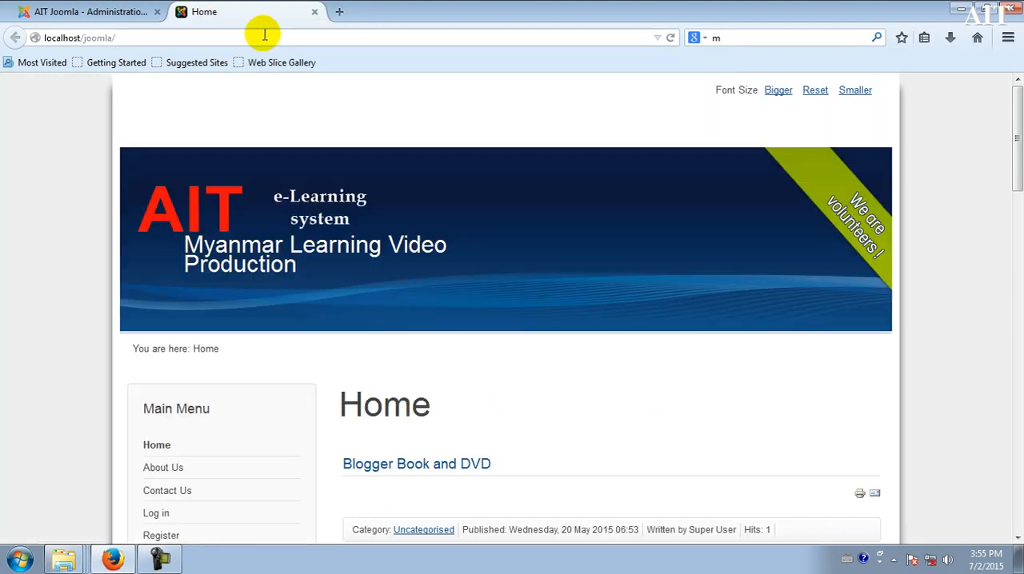
scroll("down", 3)
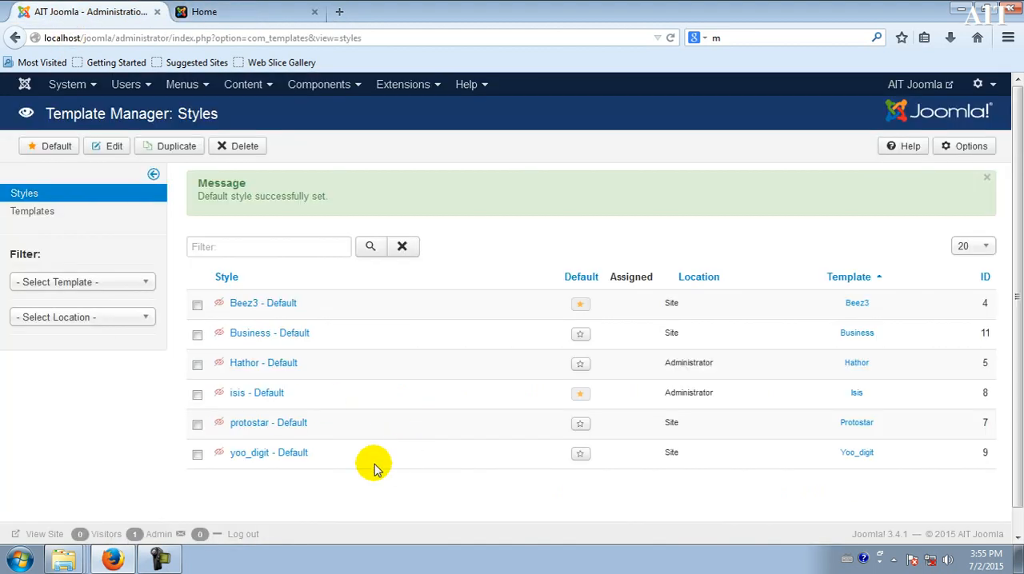
mouse_move(422, 112)
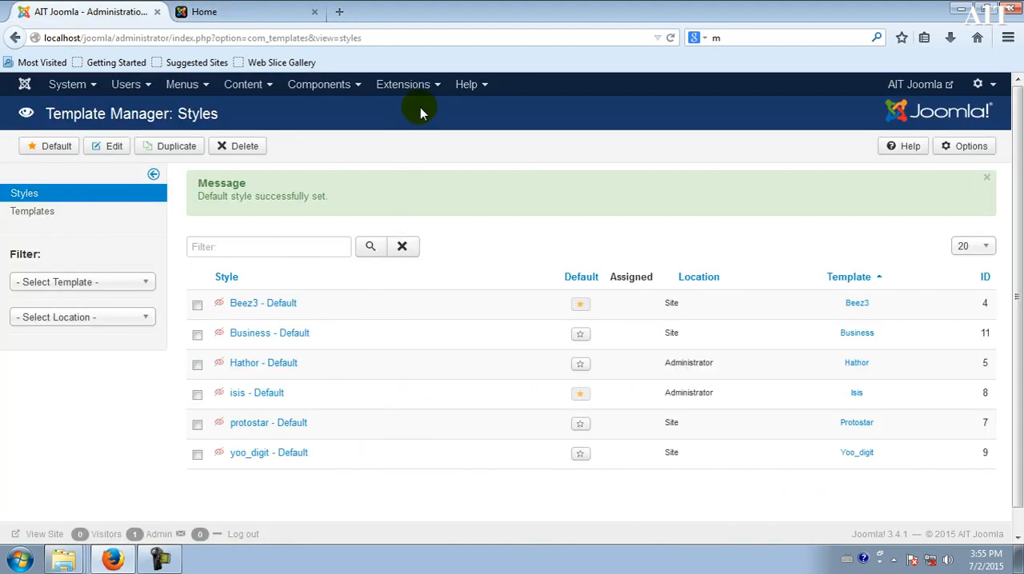
- Open Extension Manager from the Extensions menu and head to its Manage section
left_click(405, 84)
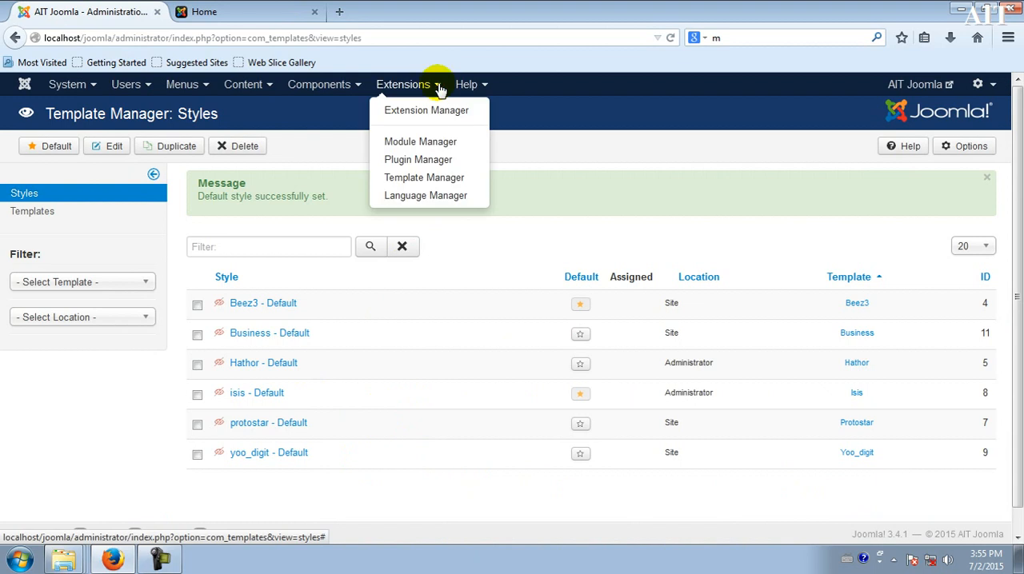
mouse_move(434, 116)
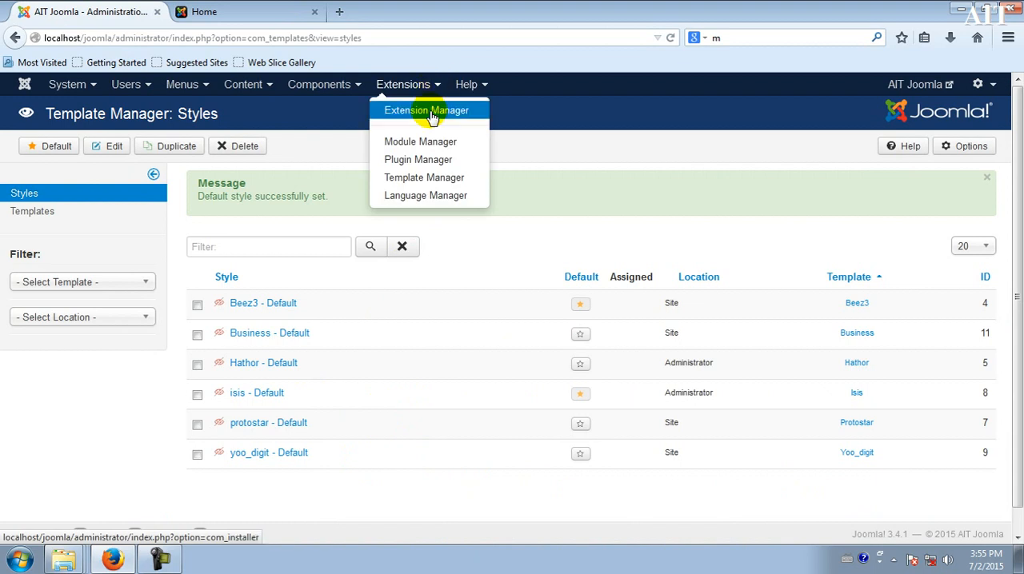
left_click(427, 109)
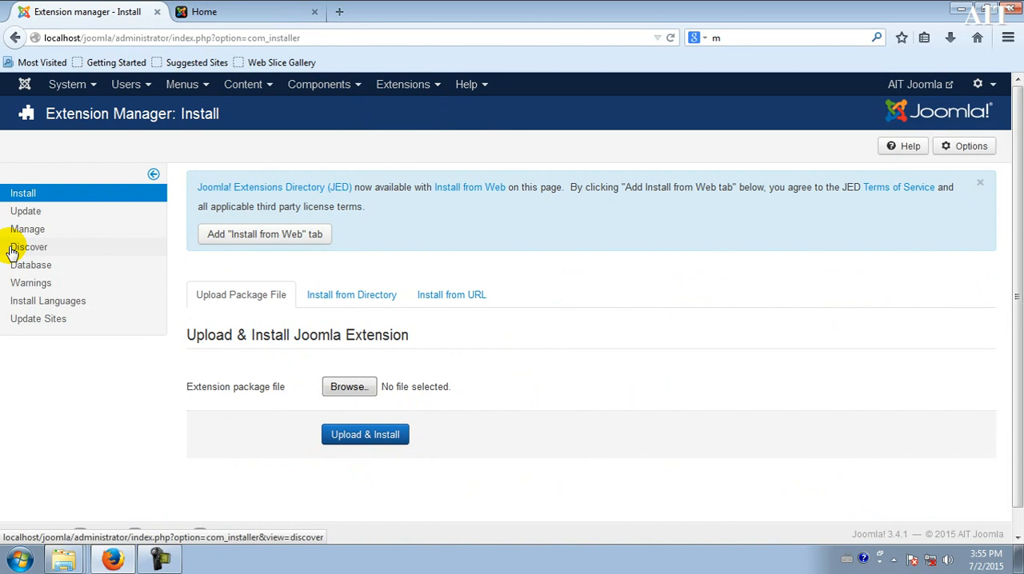
left_click(27, 228)
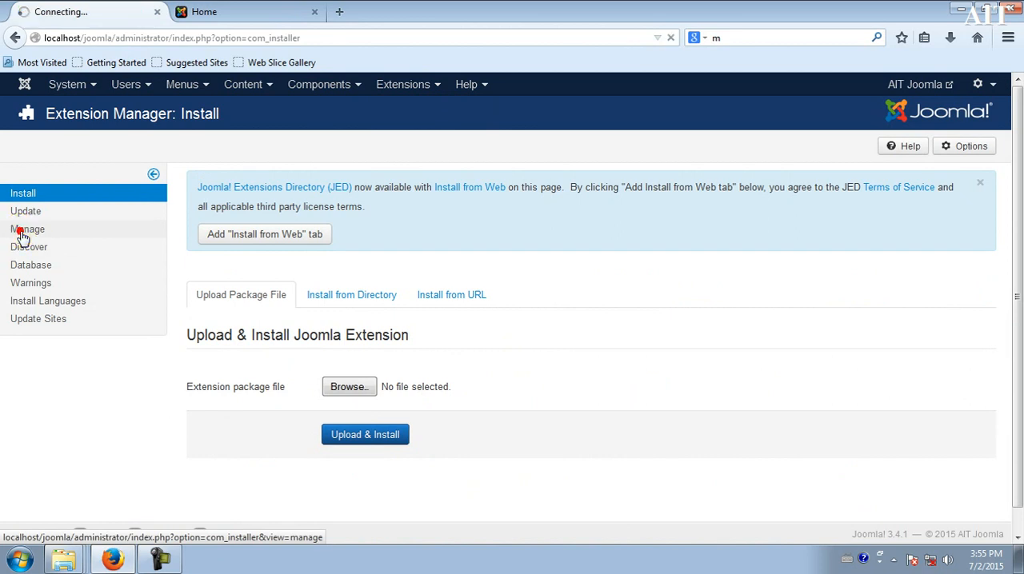
- Show the Manage list of installed extensions to find the Business template
left_click(27, 229)
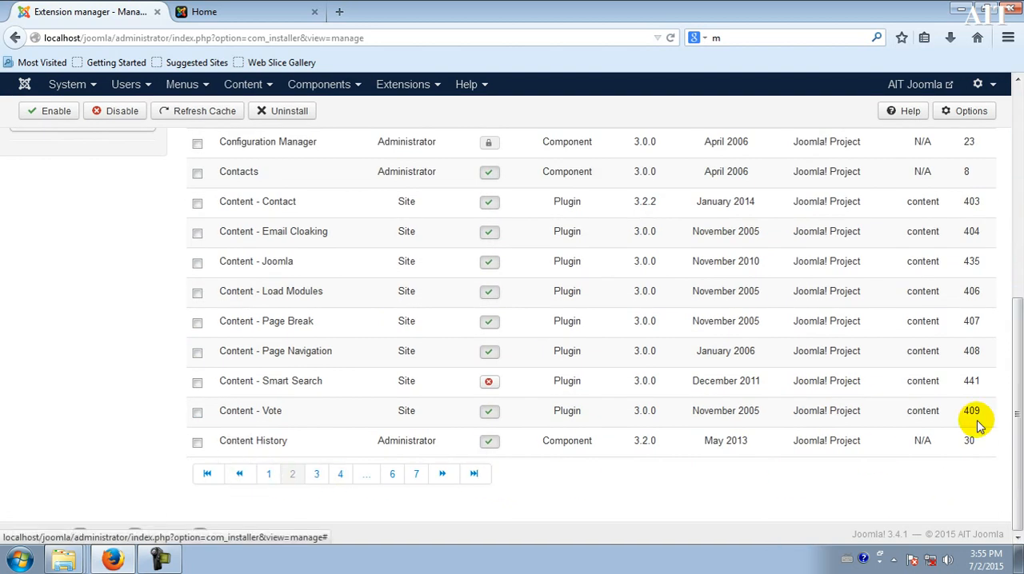
mouse_move(1016, 443)
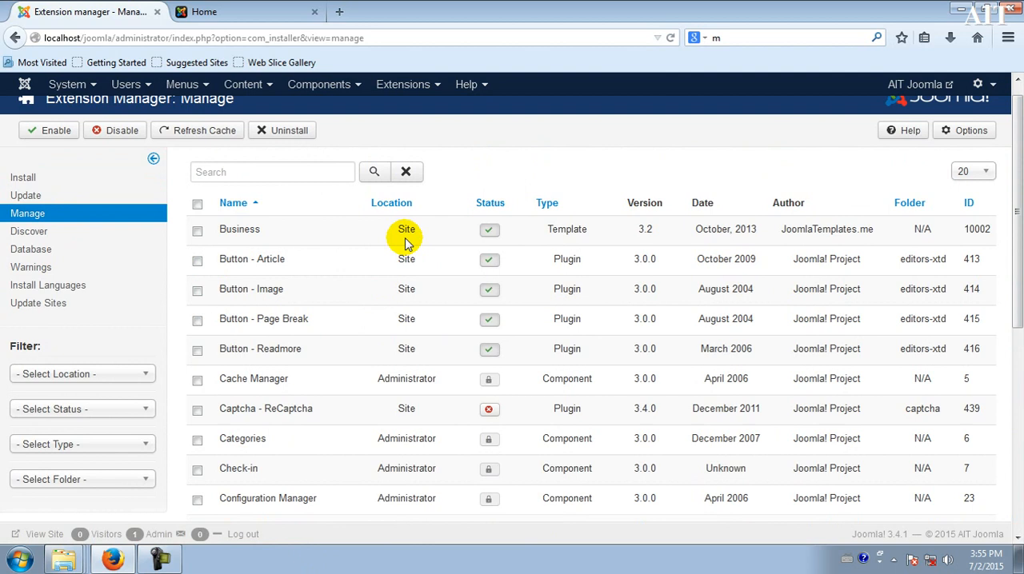
mouse_move(574, 228)
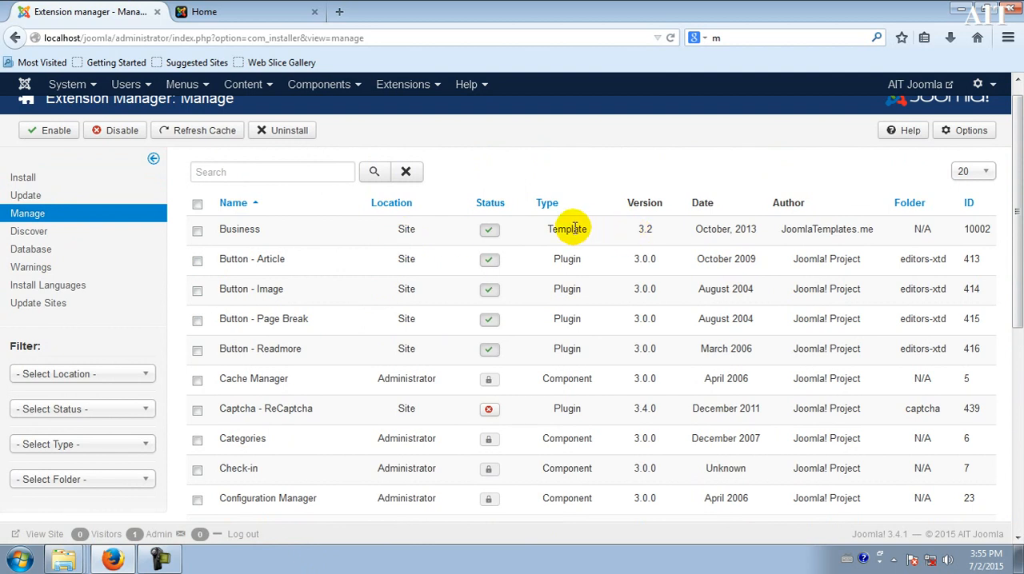
mouse_move(568, 235)
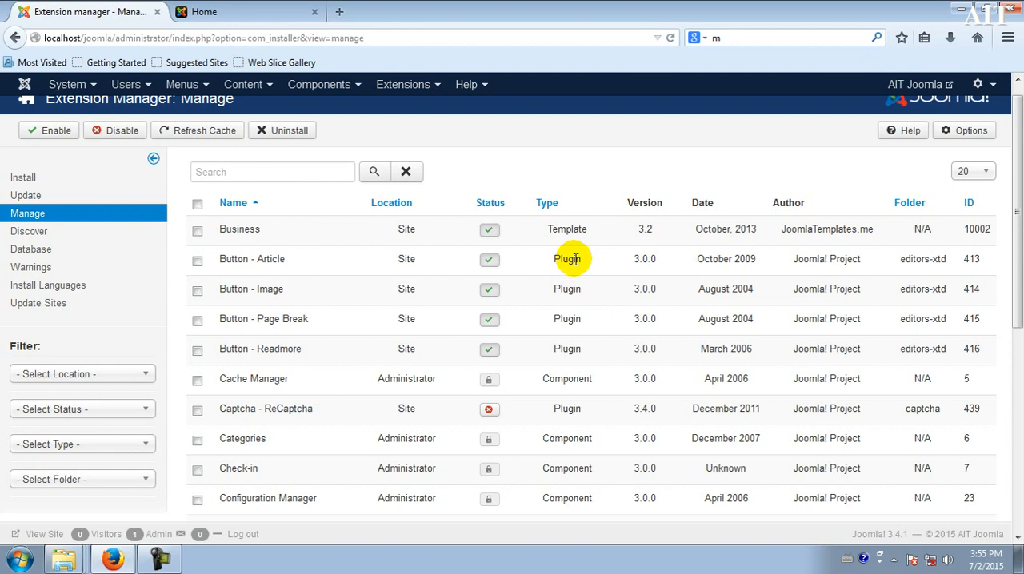
mouse_move(559, 234)
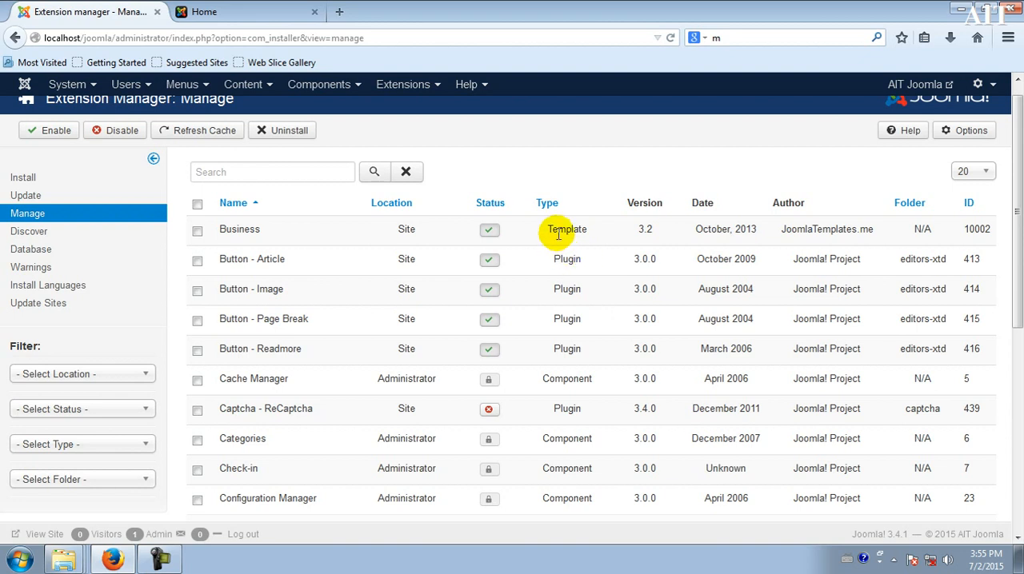
mouse_move(566, 374)
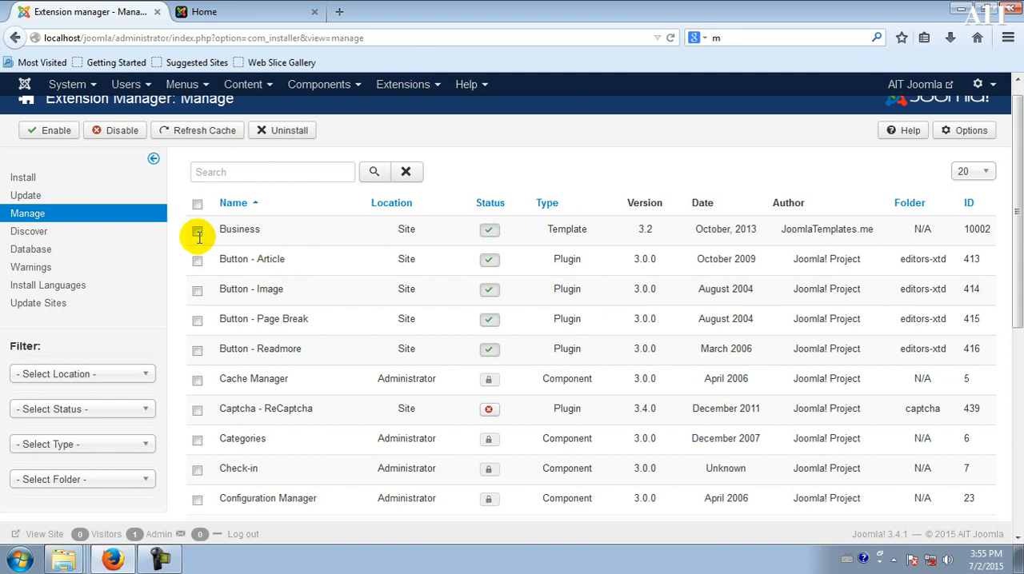
- Select the Business template and uninstall it with the Uninstall toolbar button
left_click(197, 232)
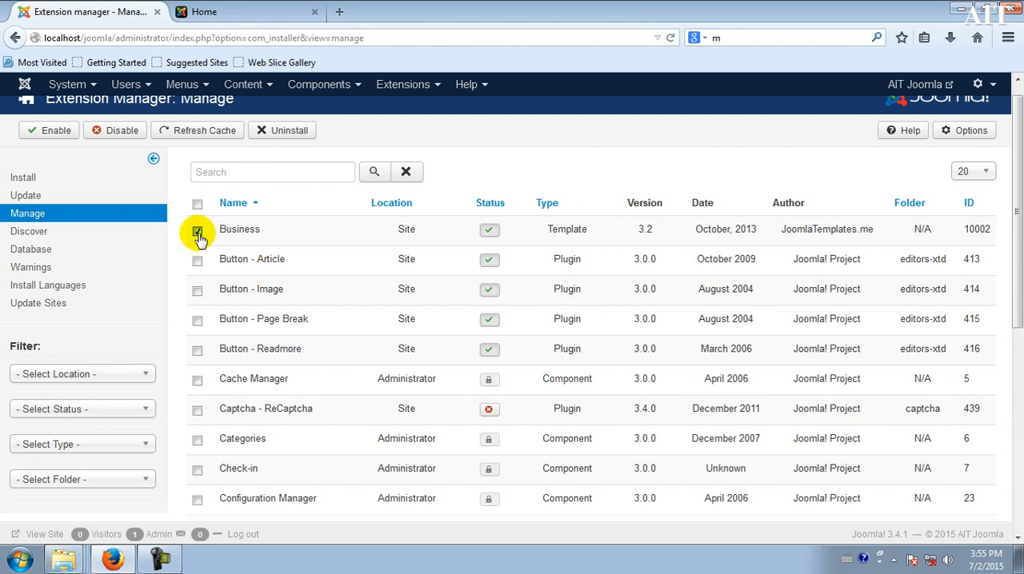
left_click(276, 130)
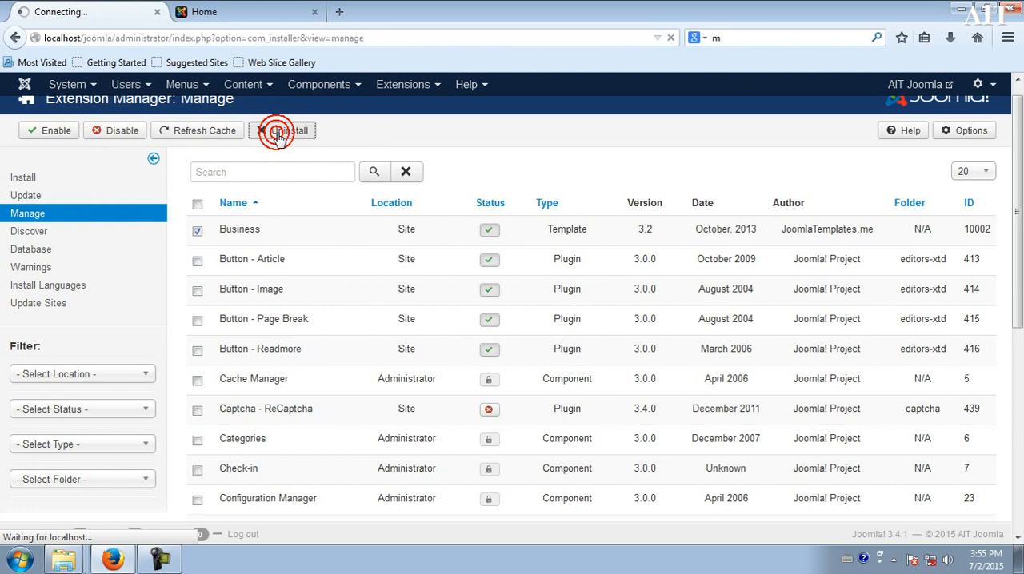
left_click(277, 130)
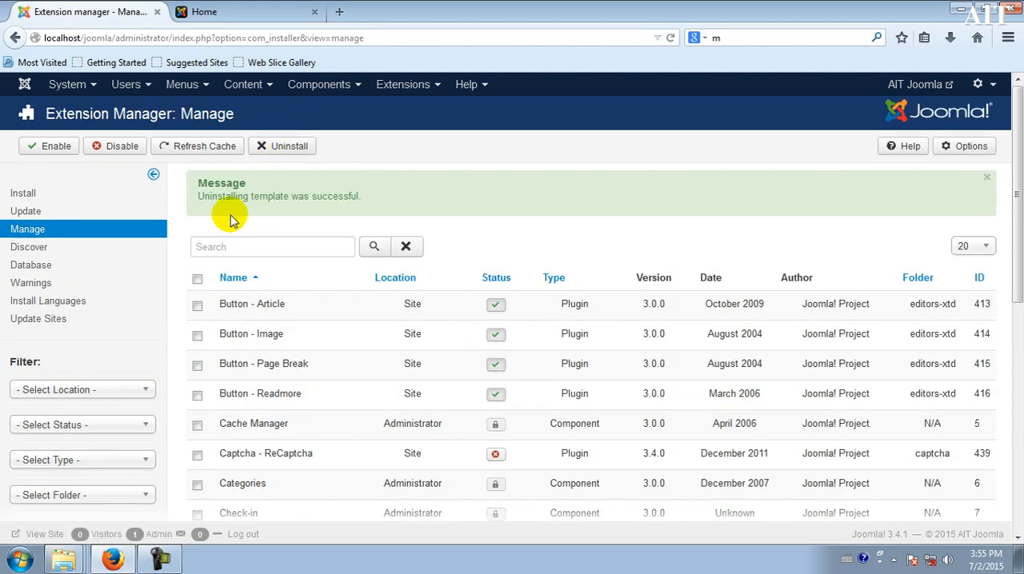
mouse_move(211, 208)
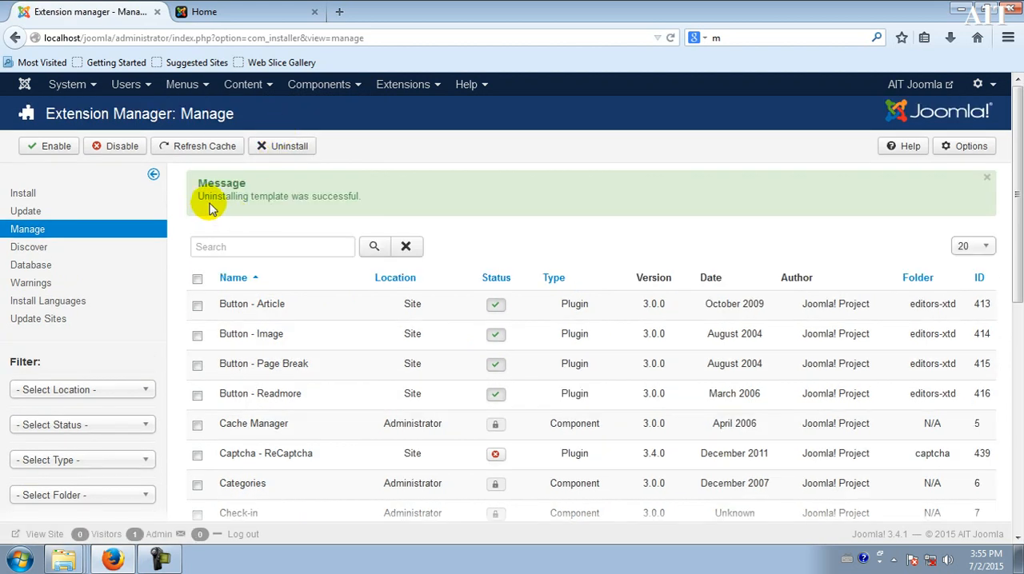
mouse_move(389, 215)
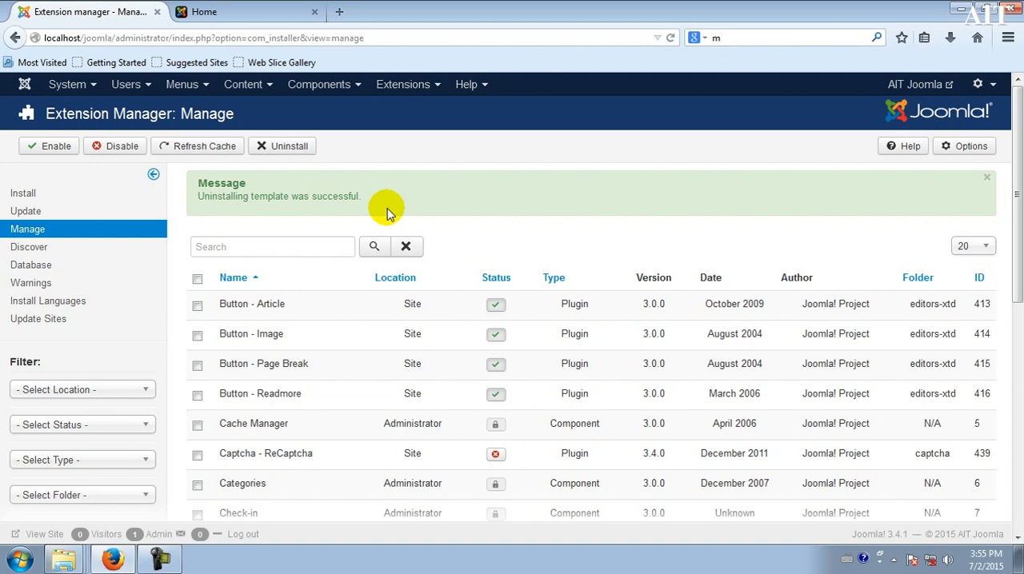
mouse_move(260, 216)
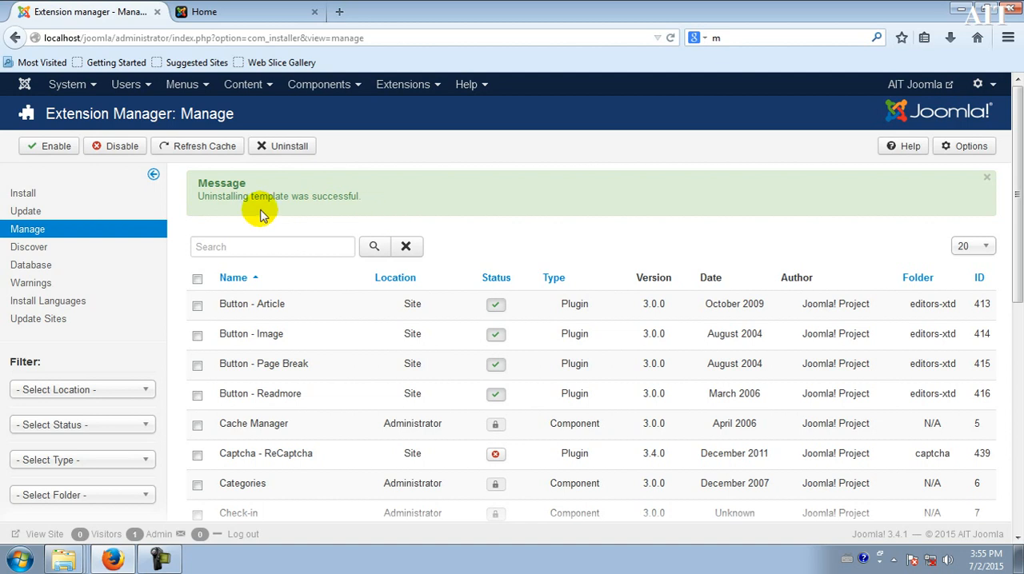
mouse_move(452, 86)
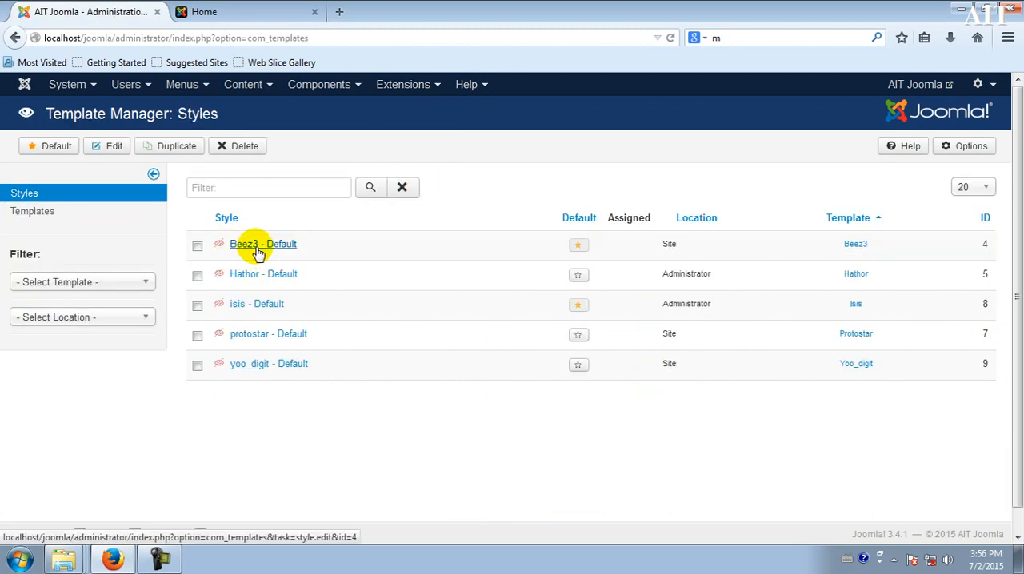
mouse_move(263, 273)
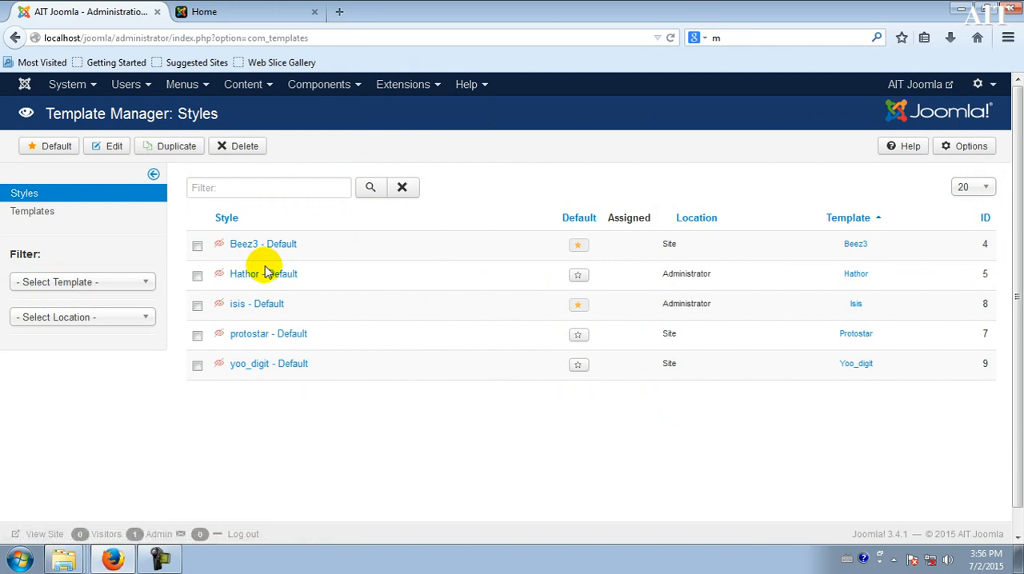
mouse_move(271, 270)
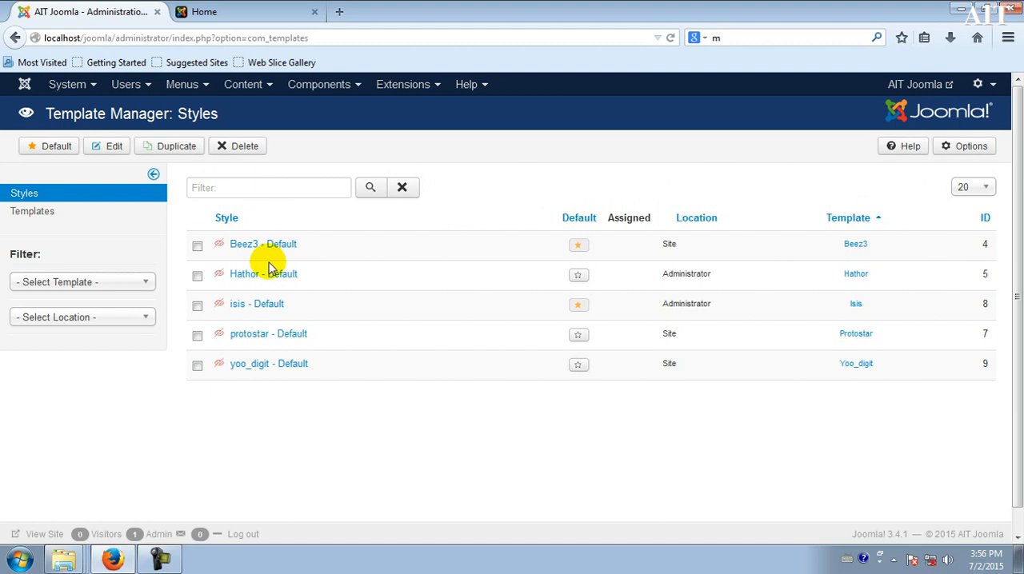
- Open the Extensions menu from the Template Manager styles list
left_click(407, 84)
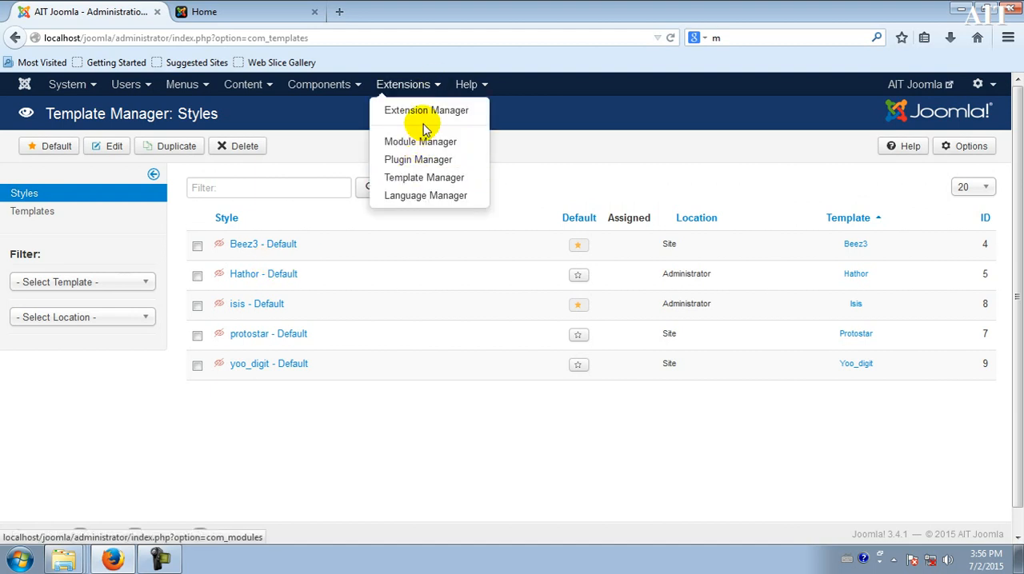
- Open Extension Manager's Manage list to confirm Business is no longer installed
left_click(426, 110)
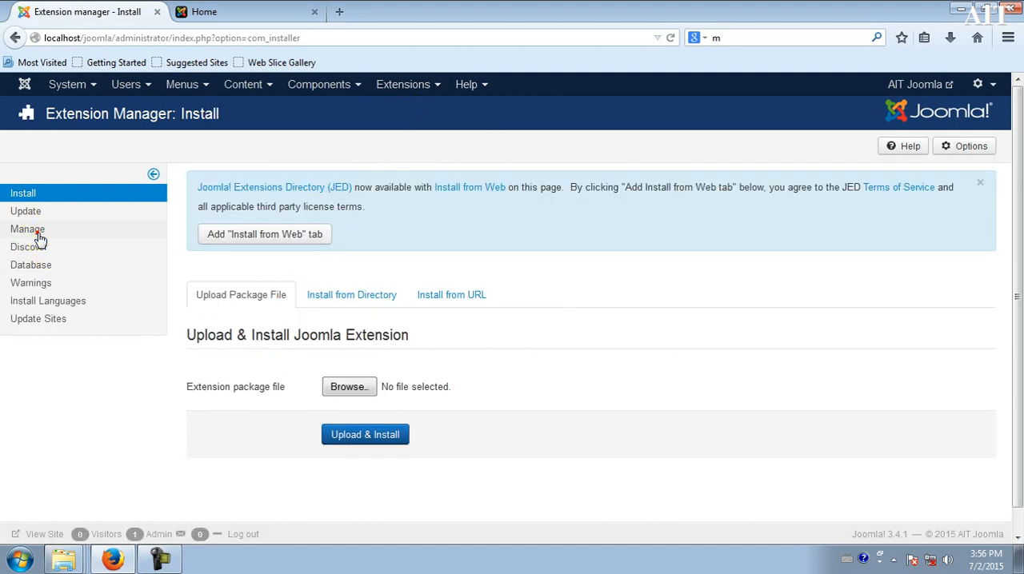
left_click(27, 229)
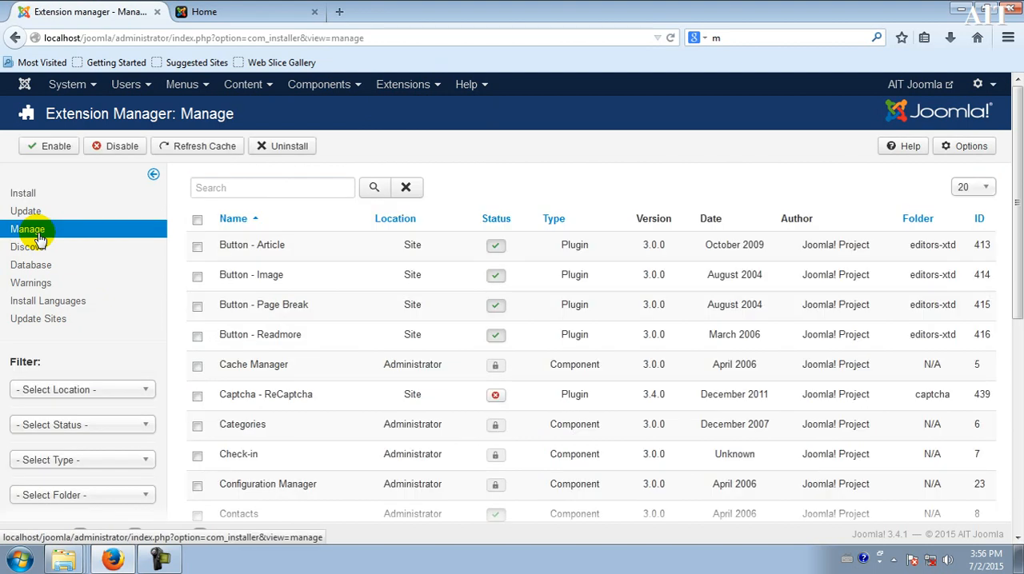
mouse_move(289, 146)
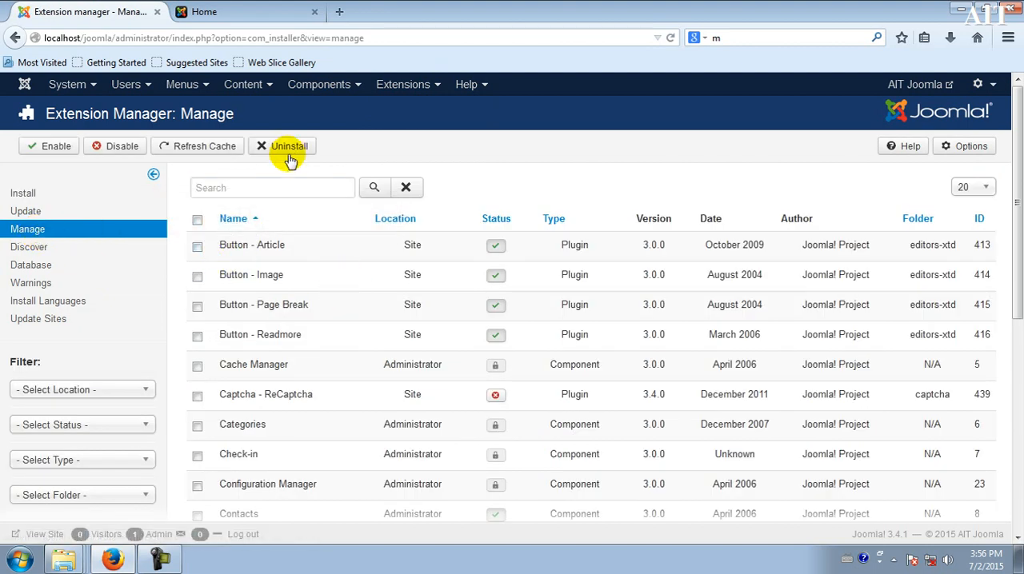
mouse_move(344, 469)
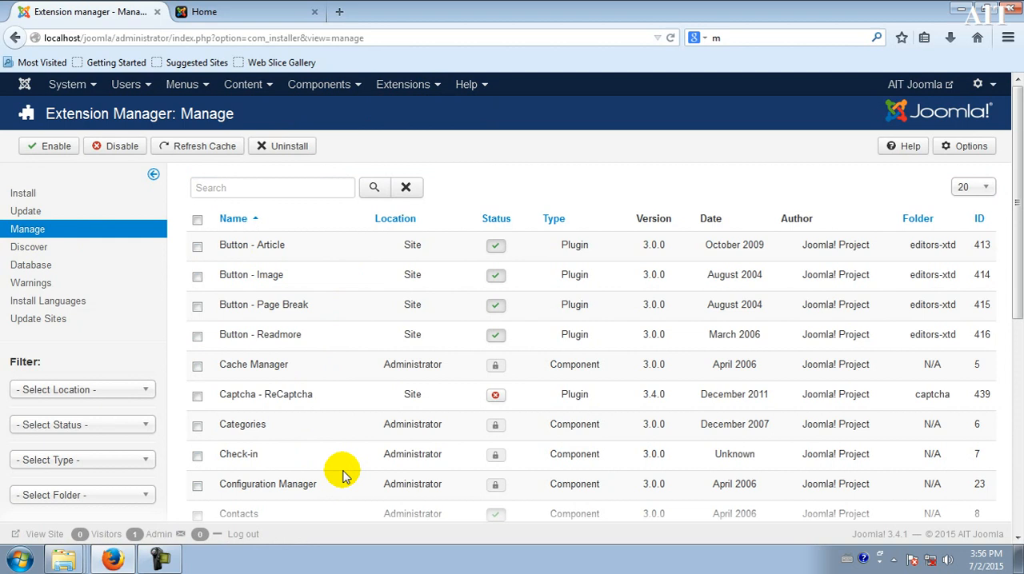